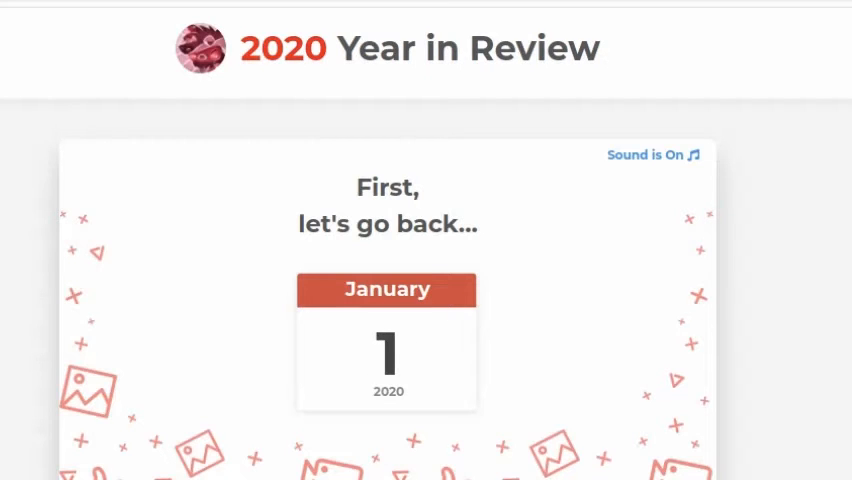
scroll("down", 3)
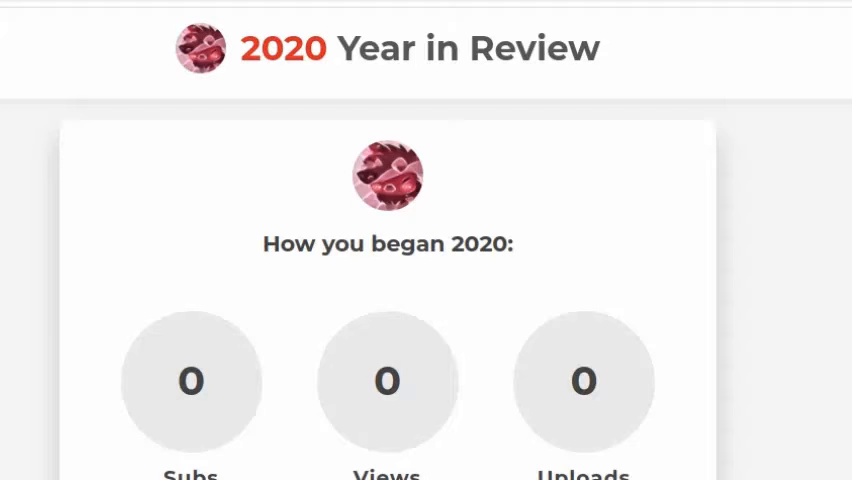
scroll("down", 3)
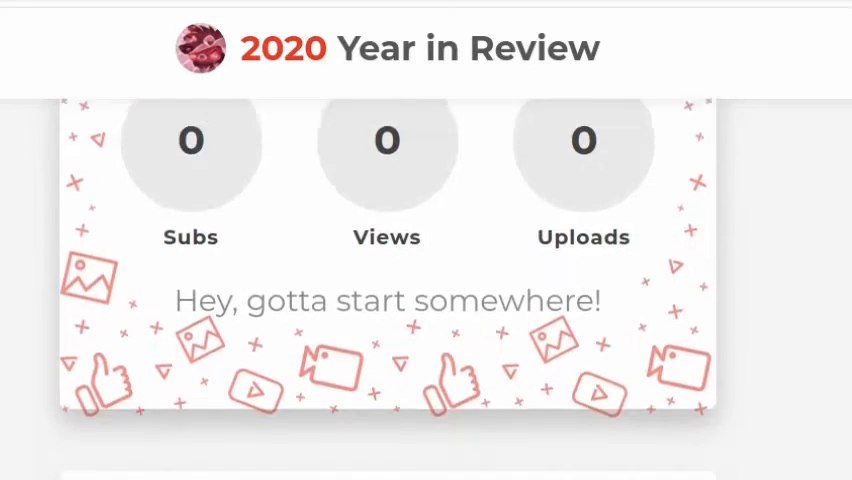
scroll("down", 3)
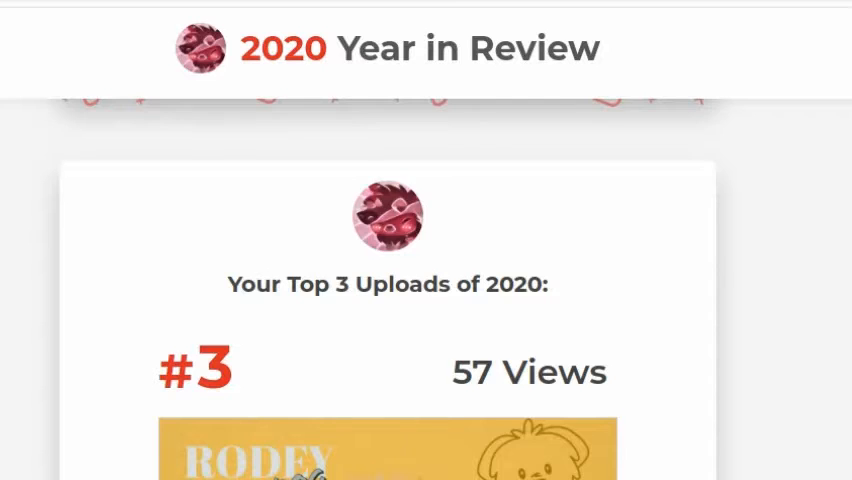
scroll("down", 3)
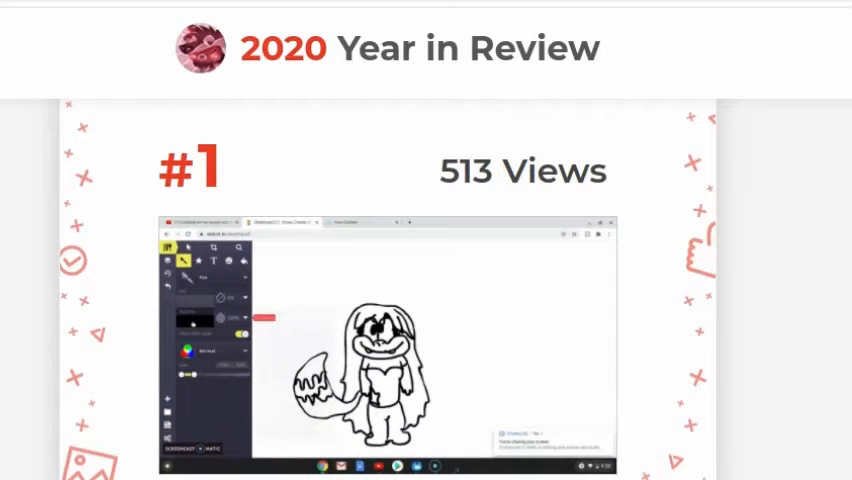
scroll("down", 3)
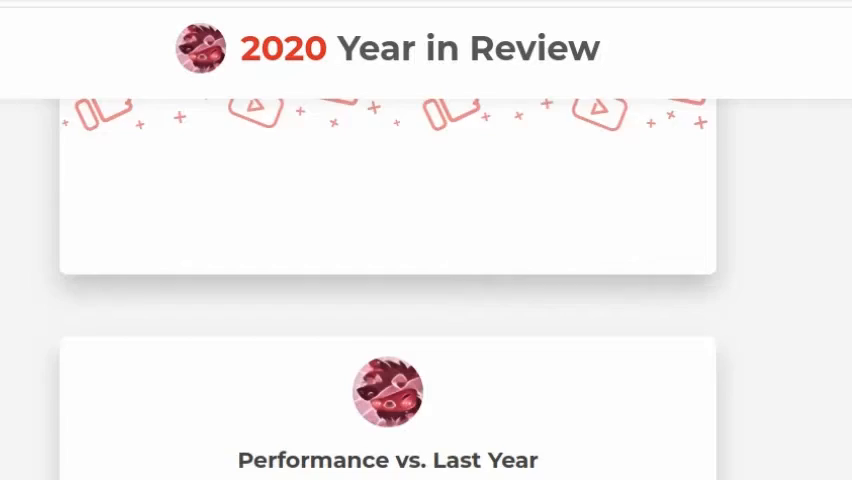
scroll("down", 3)
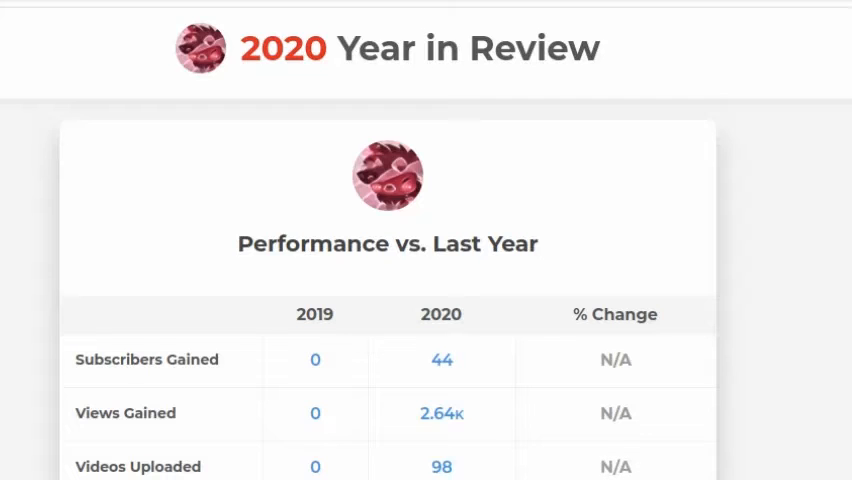
scroll("down", 3)
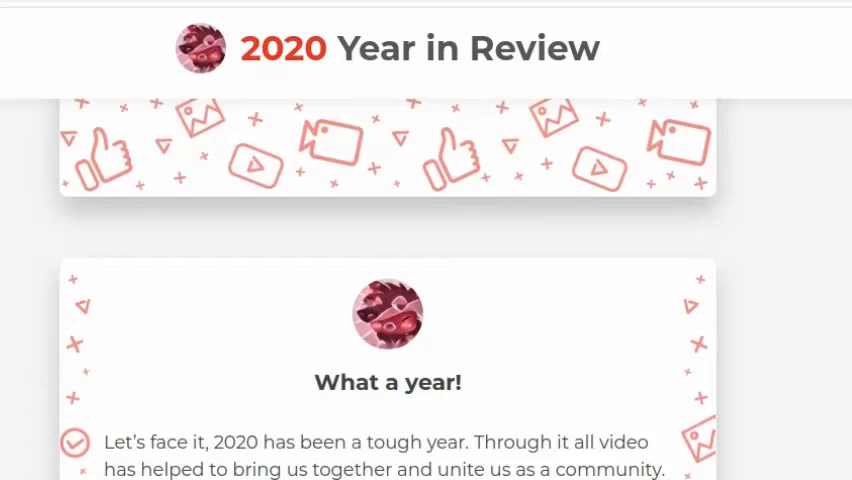
scroll("down", 3)
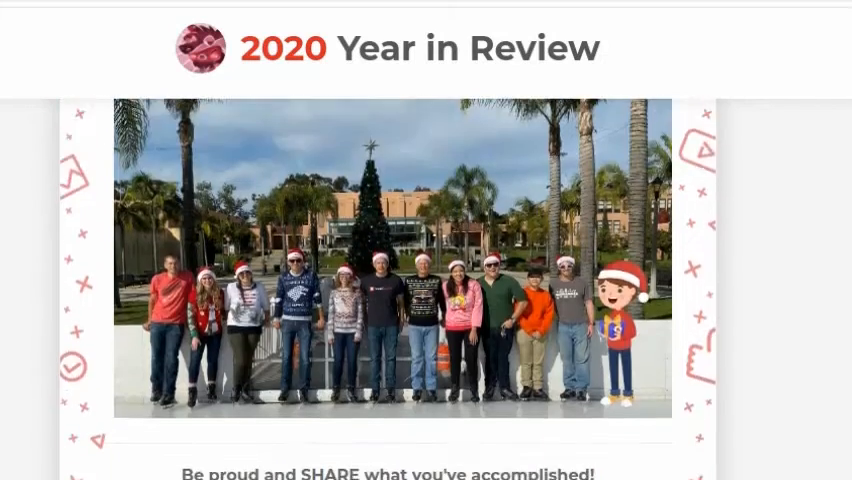
scroll("down", 3)
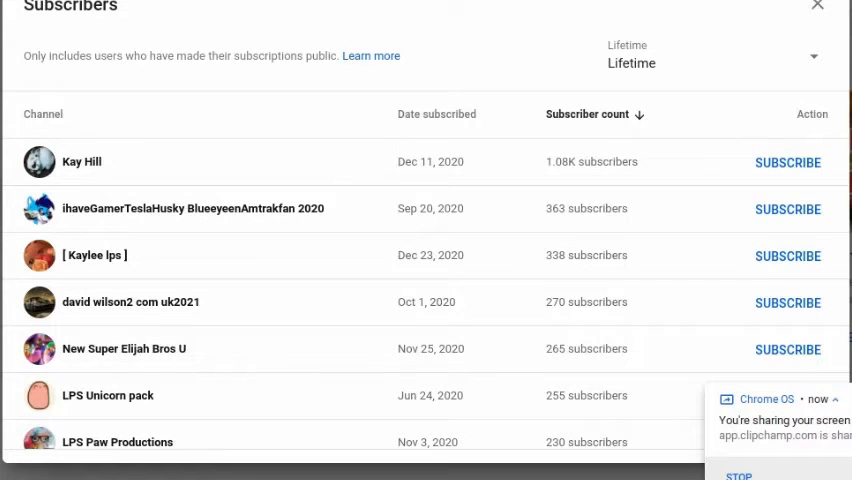
mouse_move(212, 136)
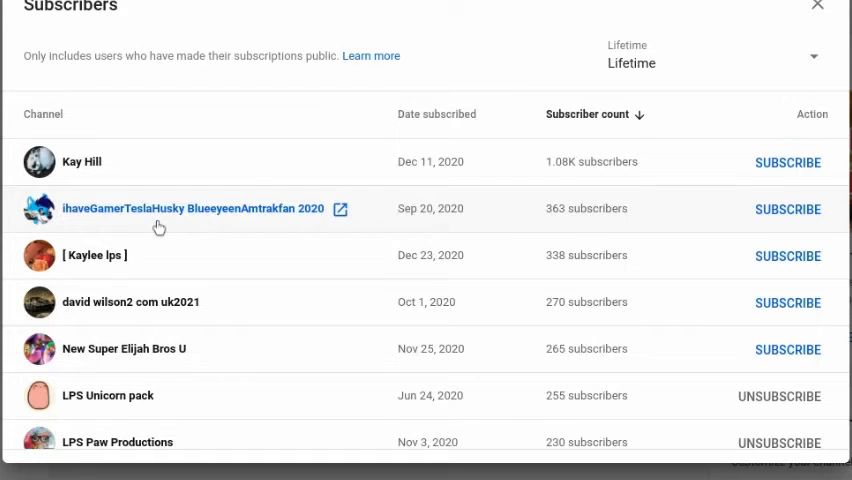
mouse_move(176, 302)
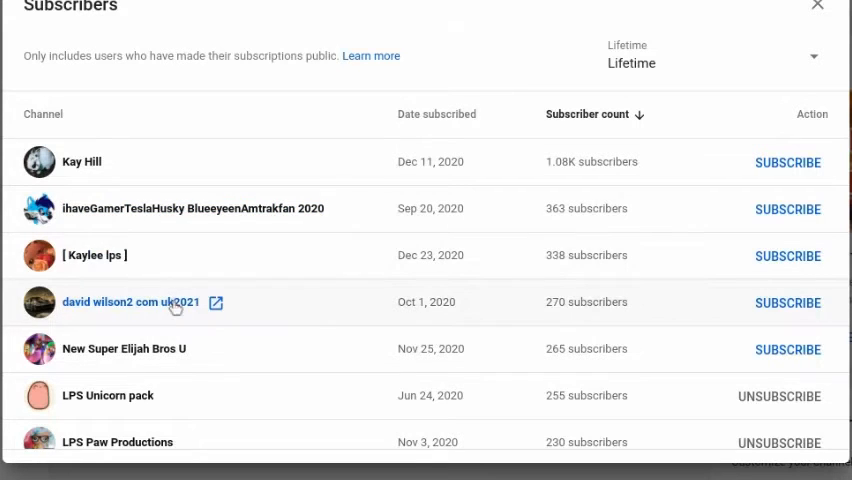
scroll("down", 3)
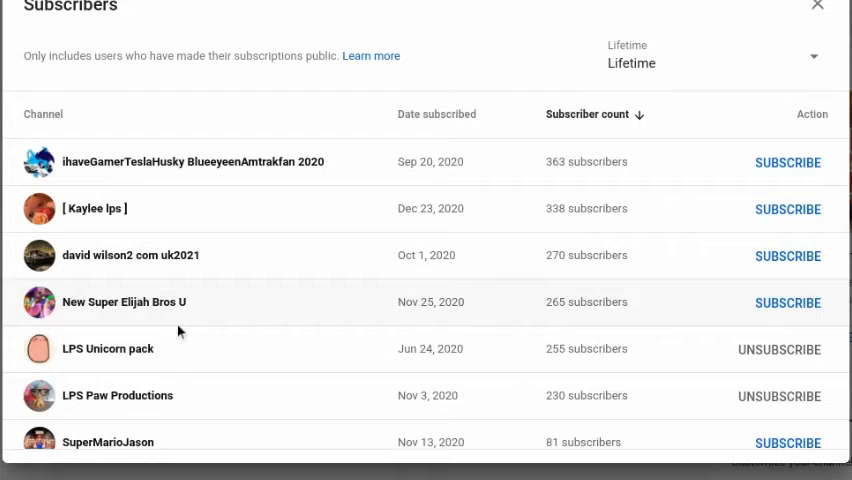
scroll("down", 3)
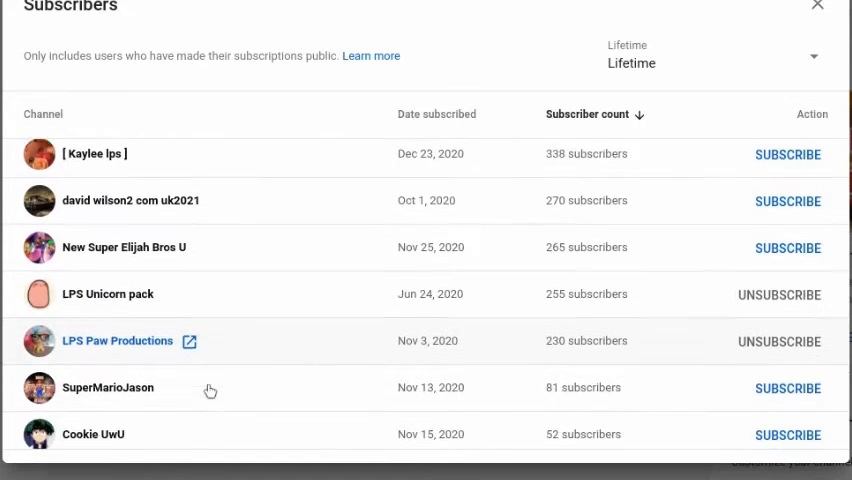
scroll("down", 3)
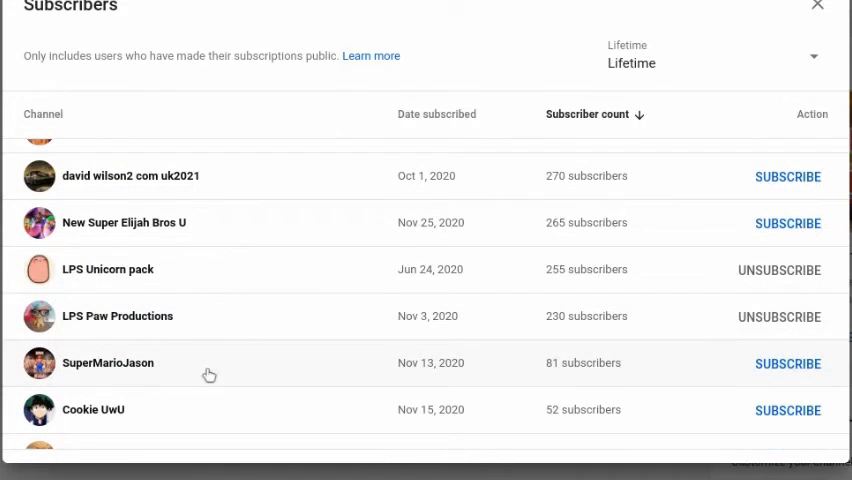
scroll("down", 3)
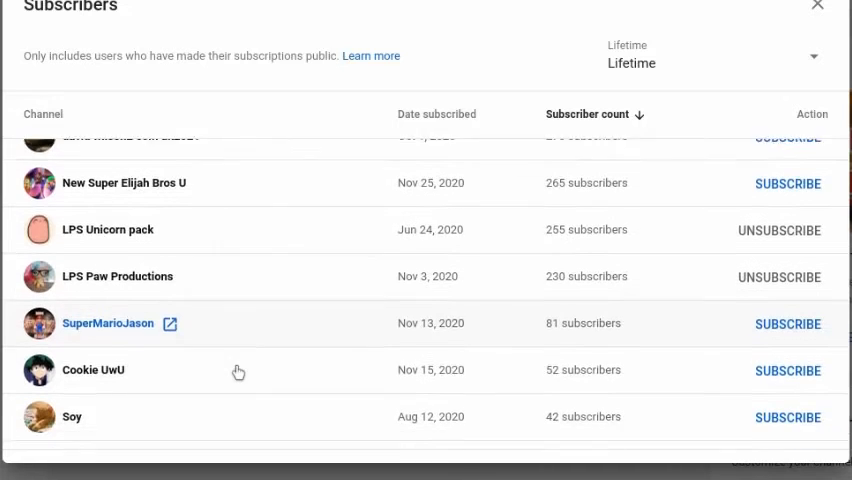
scroll("down", 3)
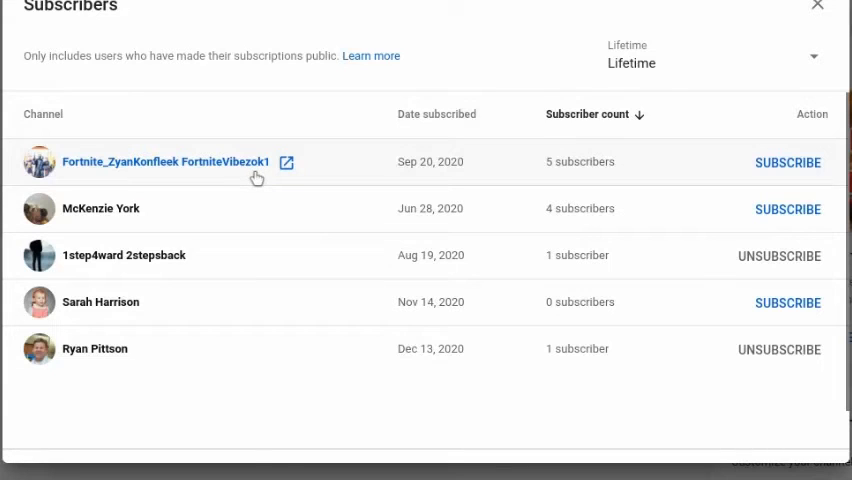
mouse_move(258, 178)
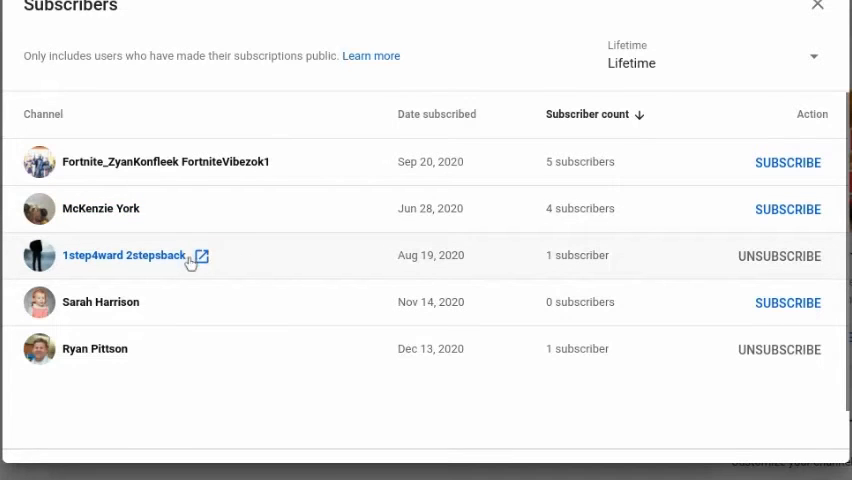
scroll("down", 3)
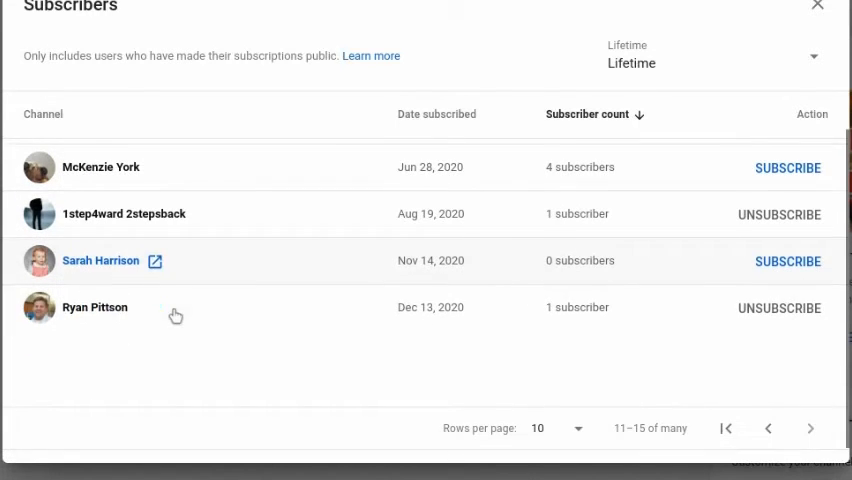